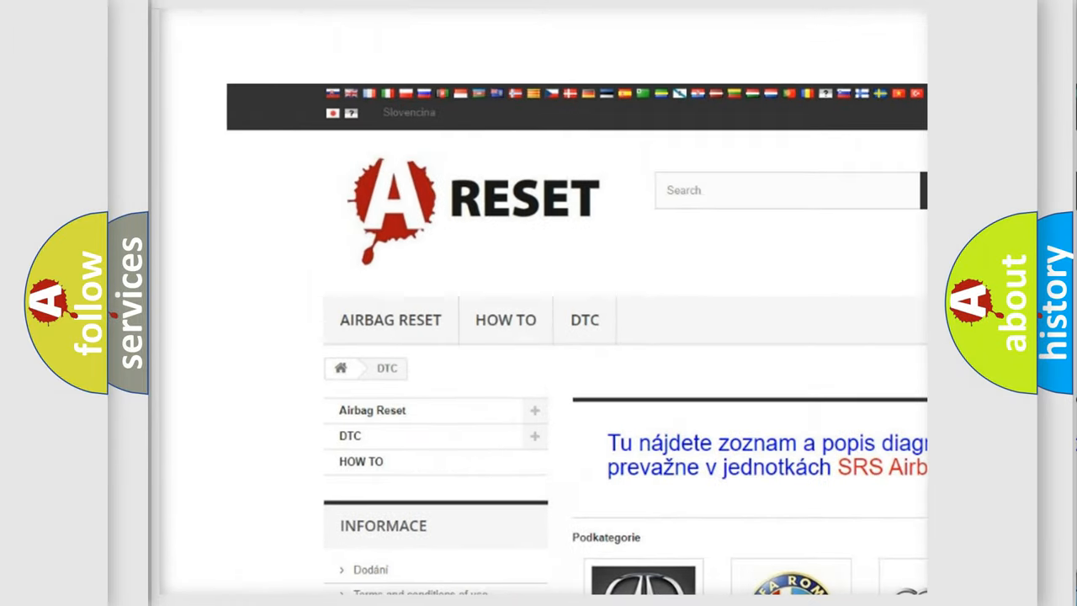
Open the DODGE DTC tile from the DTC categories and browse the Dodge code list.
scroll("down", 3)
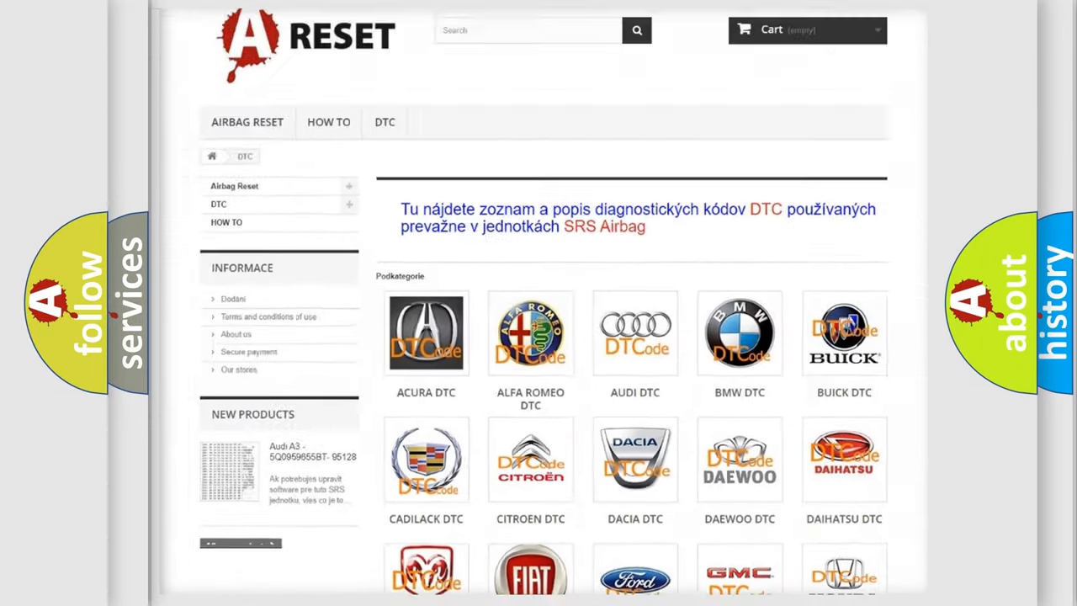
scroll("down", 3)
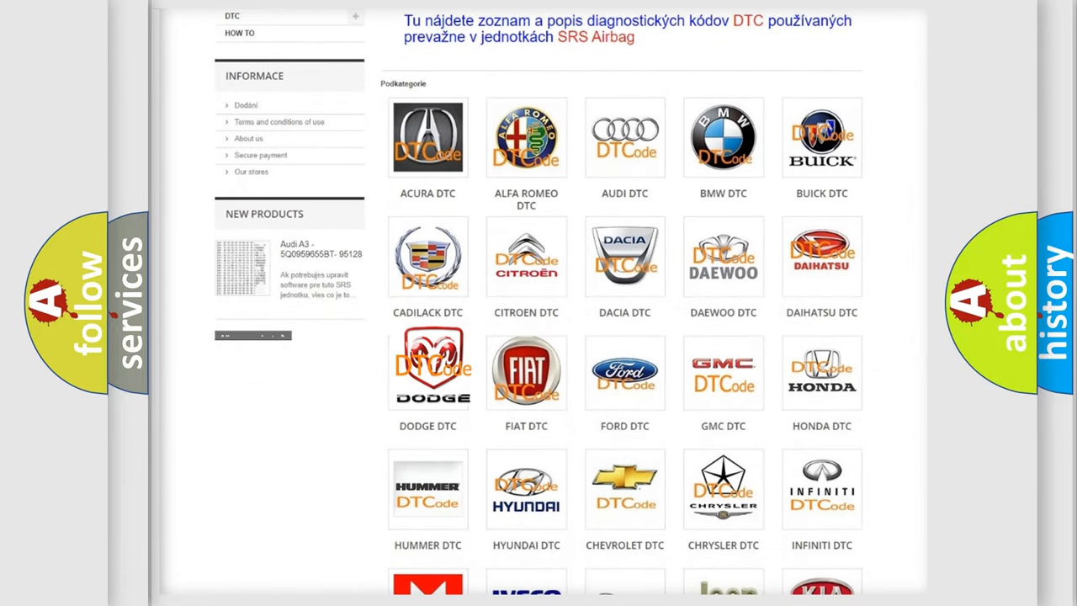
left_click(428, 373)
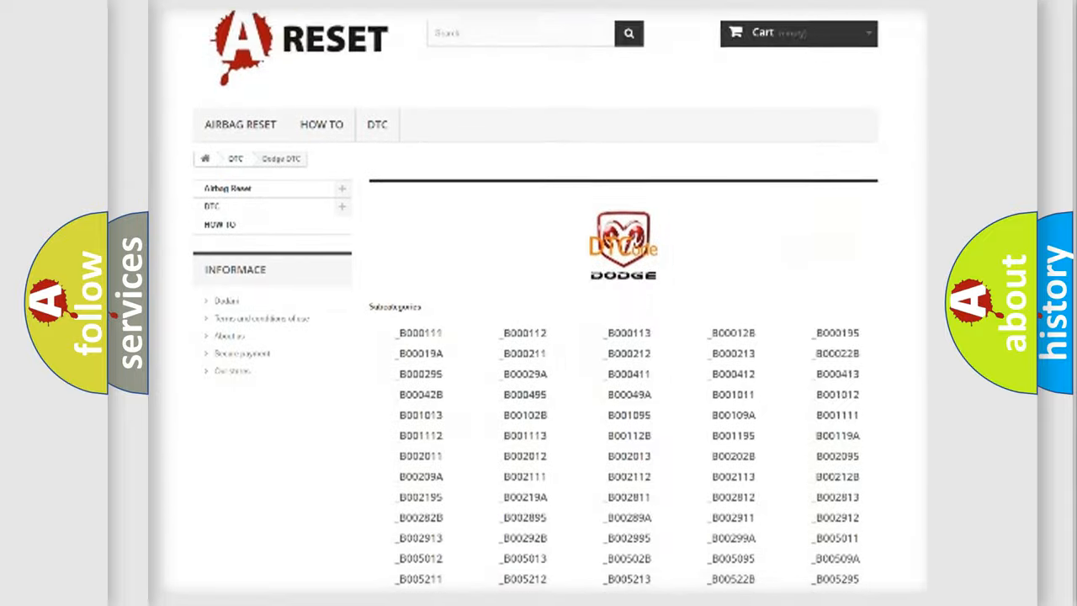
scroll("down", 3)
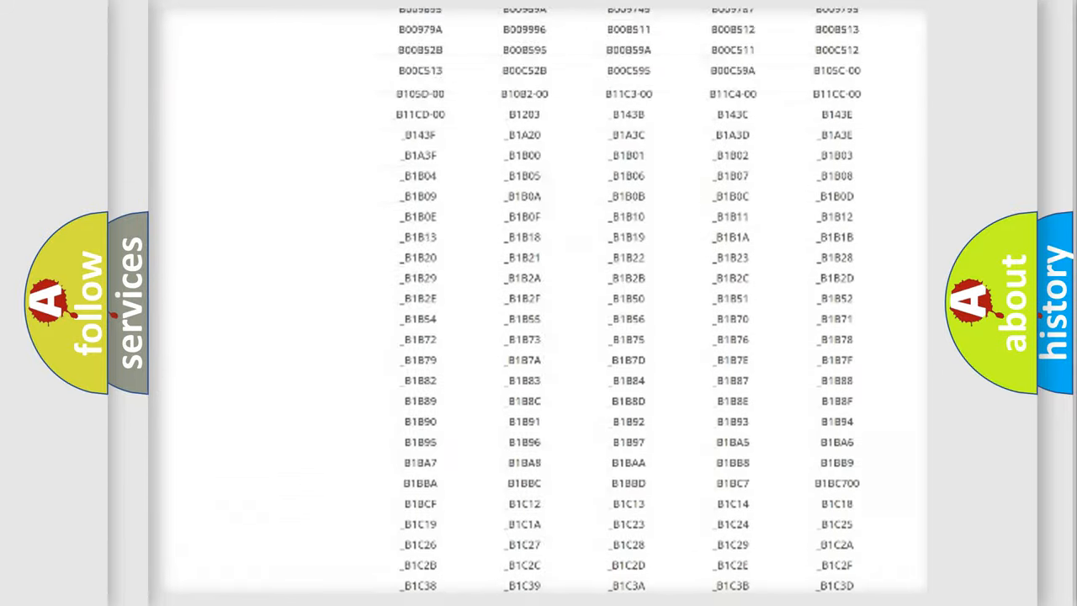
scroll("up", 3)
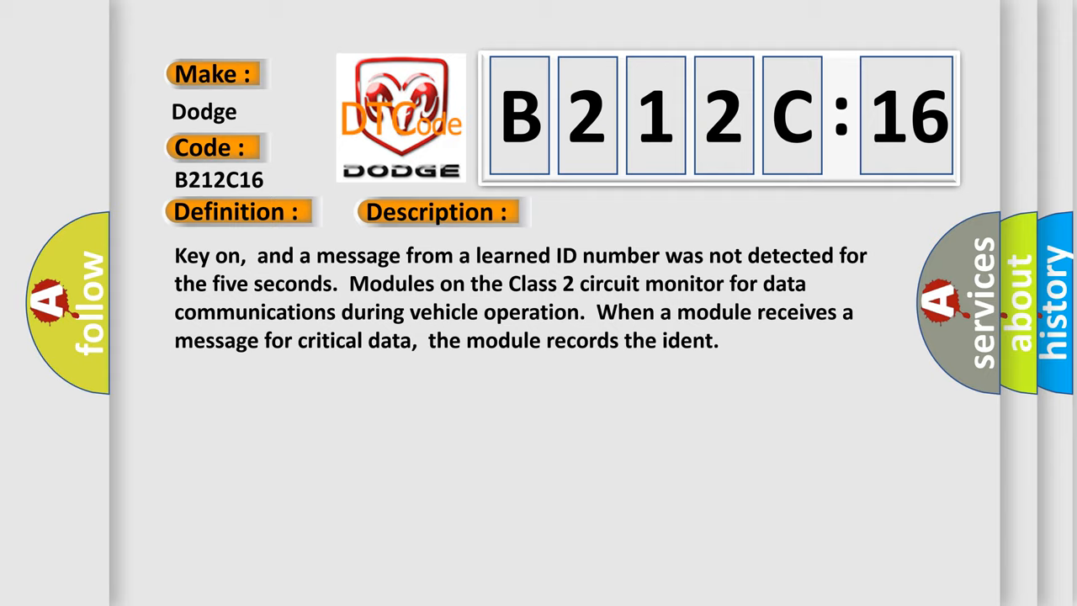
Advance the B212C16 slide to its Cause section: open or shorted EBCM Class 2 circuit.
left_click(618, 211)
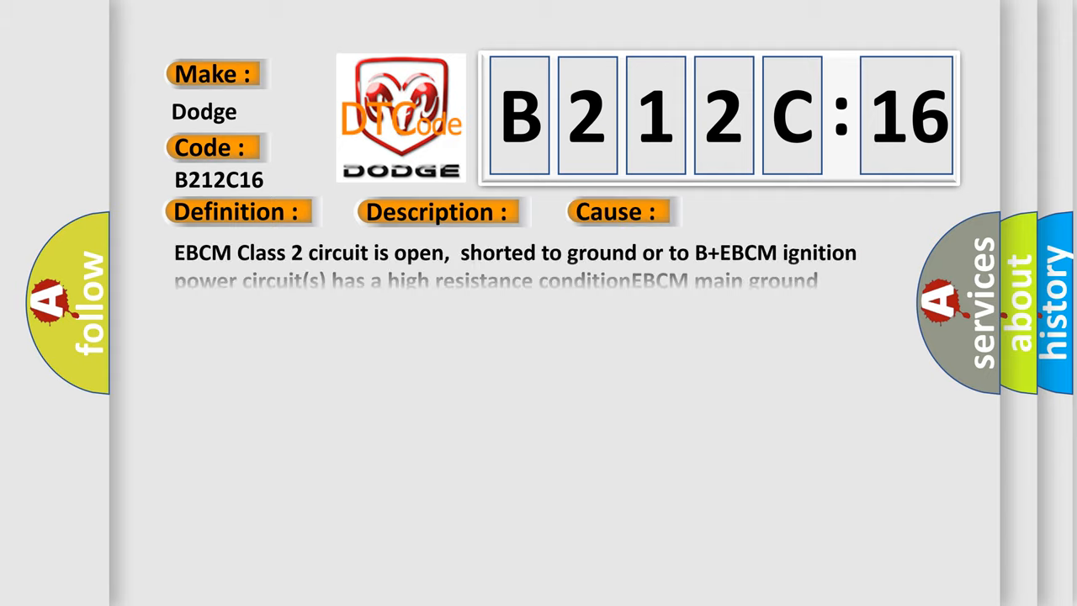